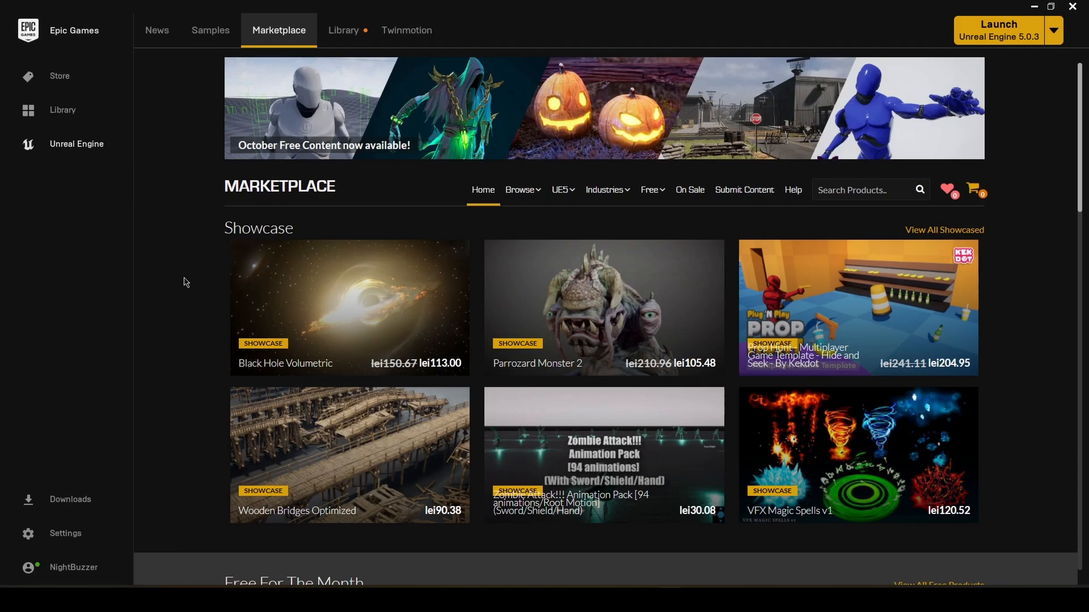
mouse_move(222, 59)
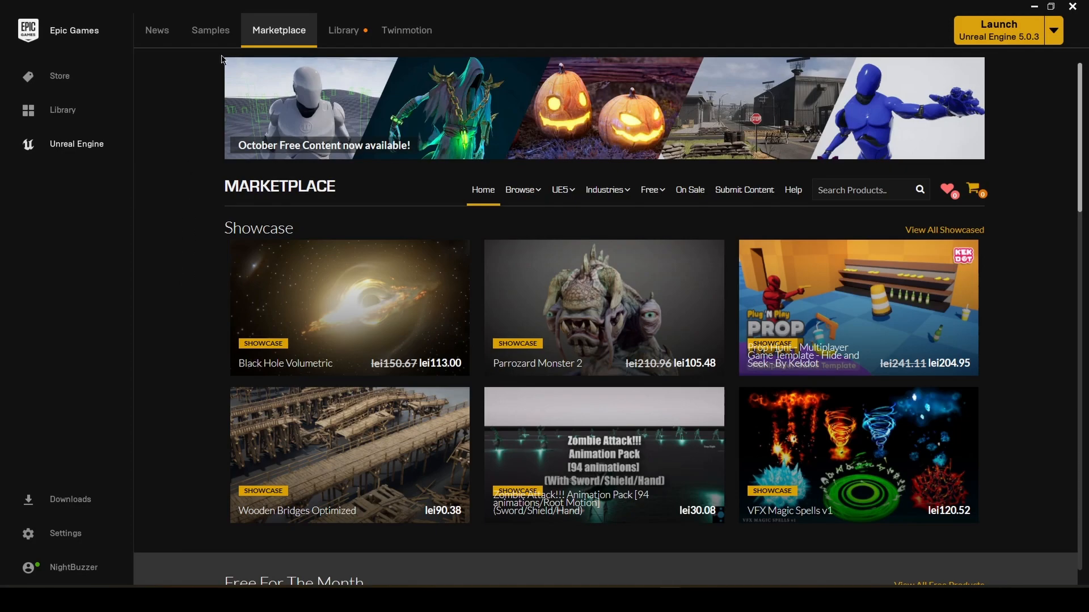
mouse_move(180, 227)
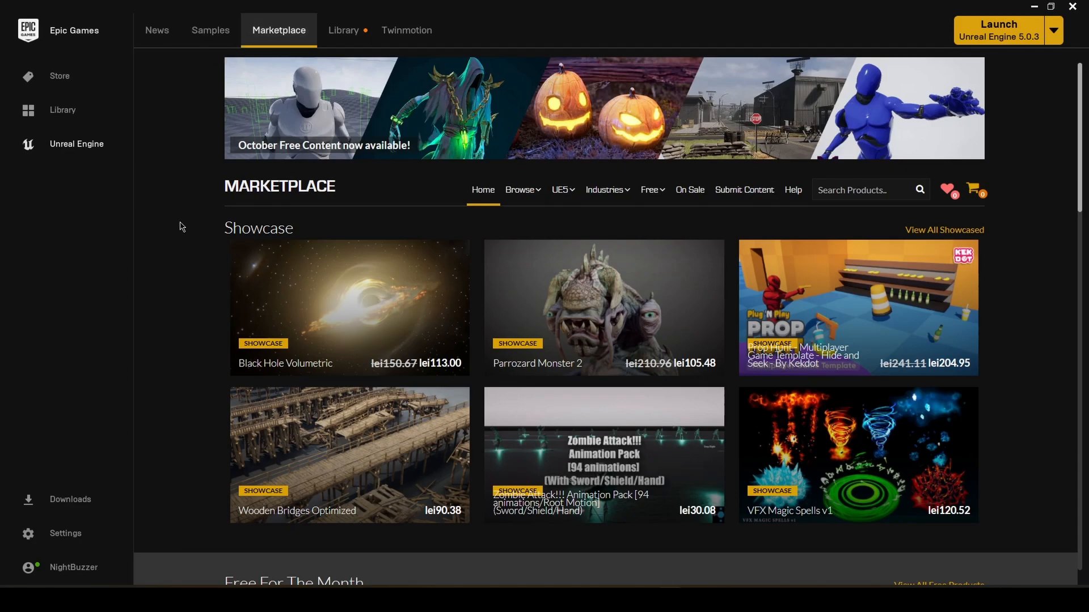
Filter the Marketplace Free listing to Megascans and scroll to the Megascans tree packs
click(650, 189)
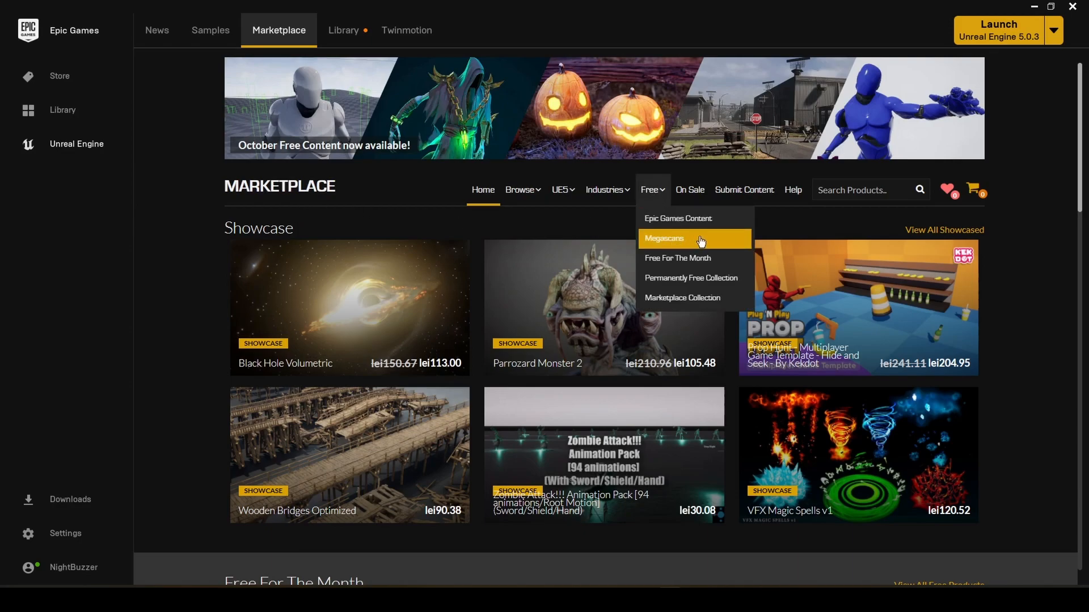
click(663, 238)
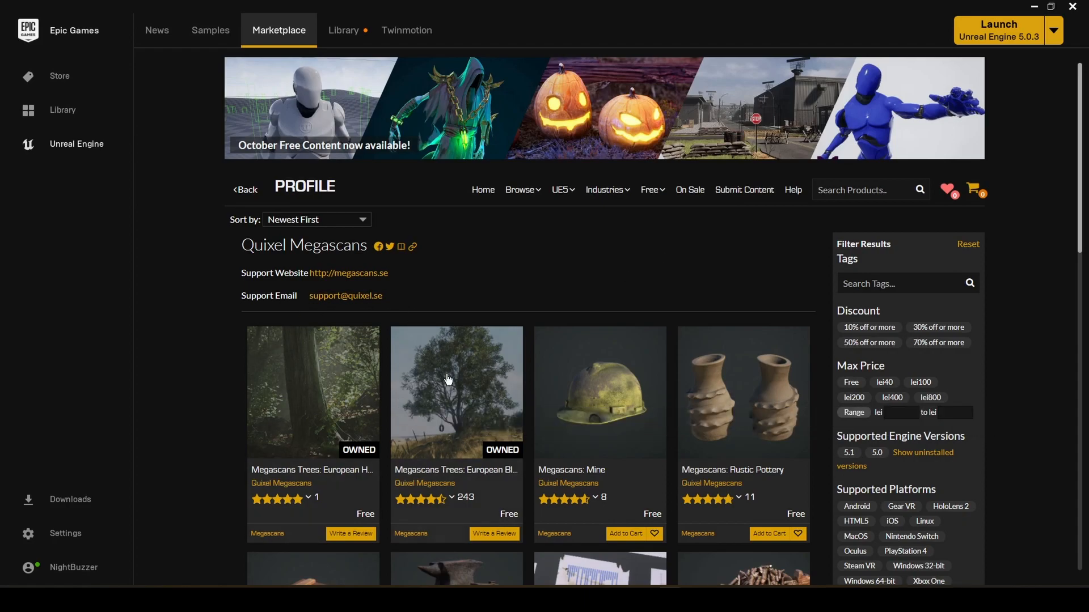
scroll(down, 3)
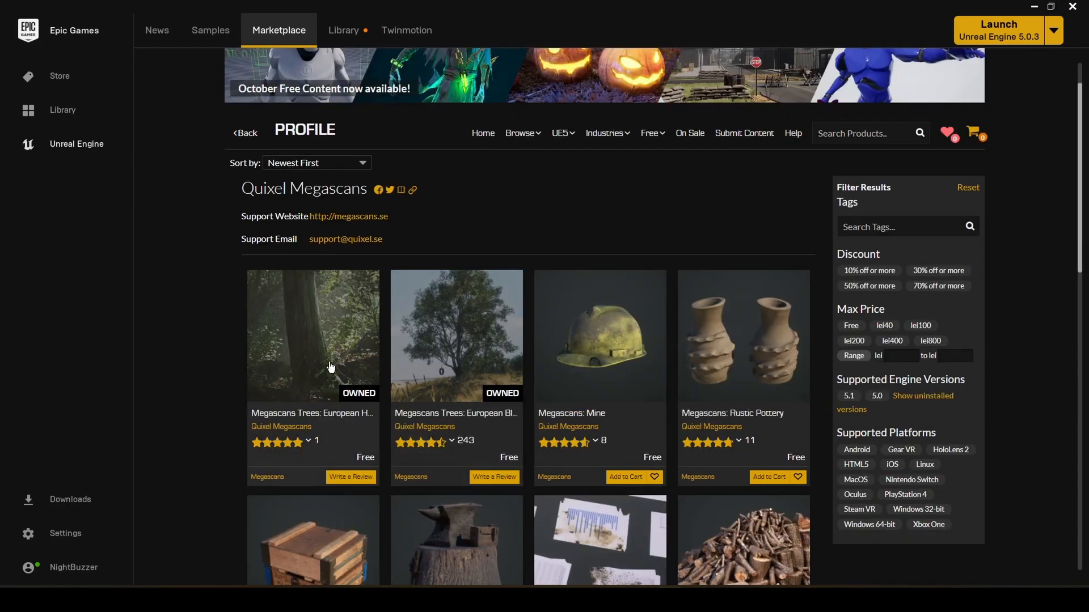
mouse_move(441, 333)
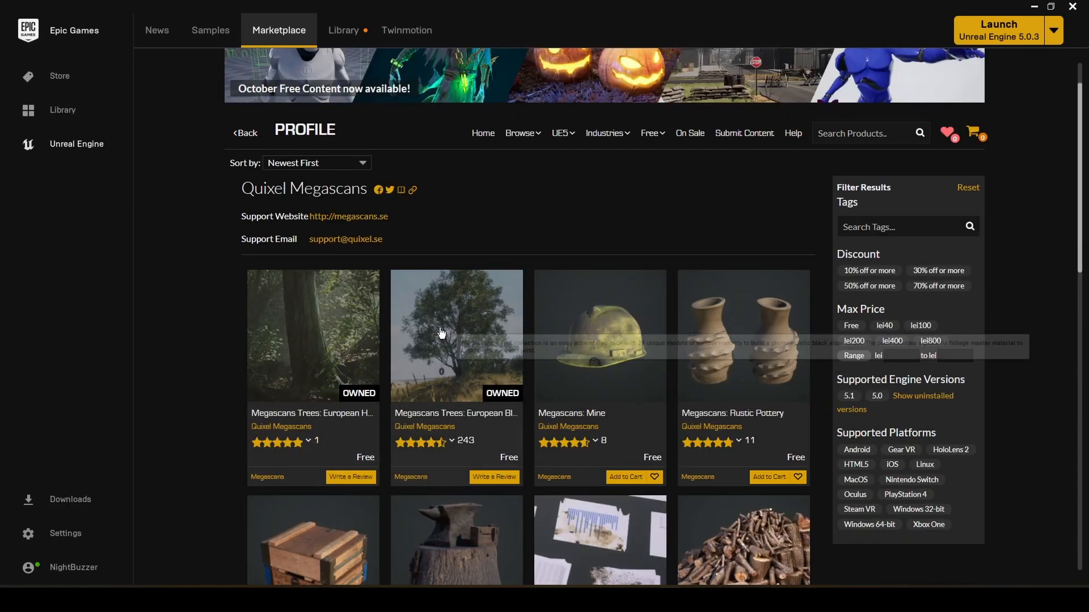
mouse_move(337, 330)
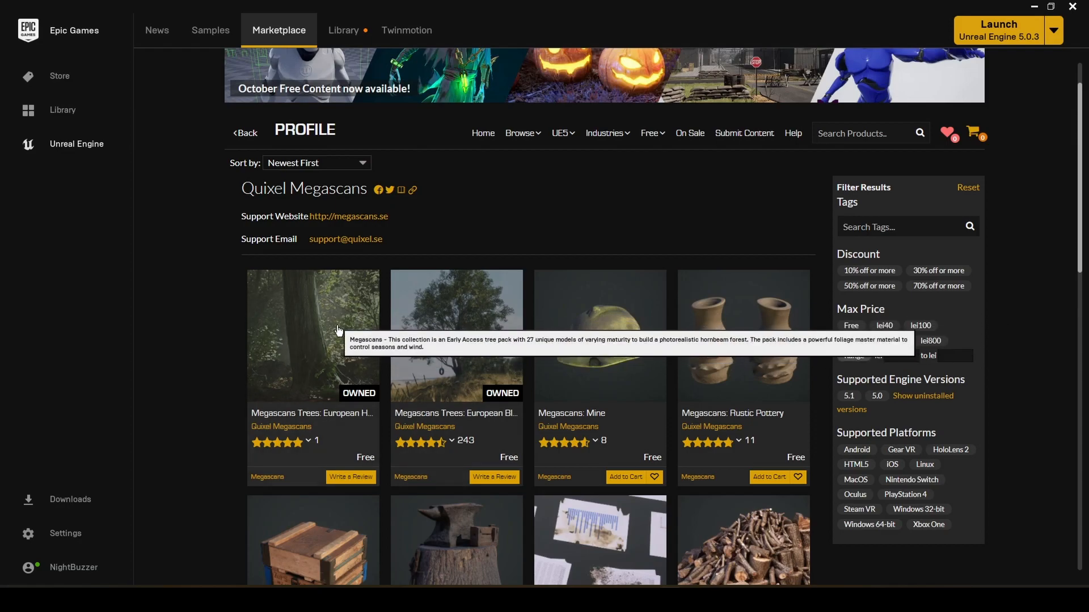
mouse_move(444, 308)
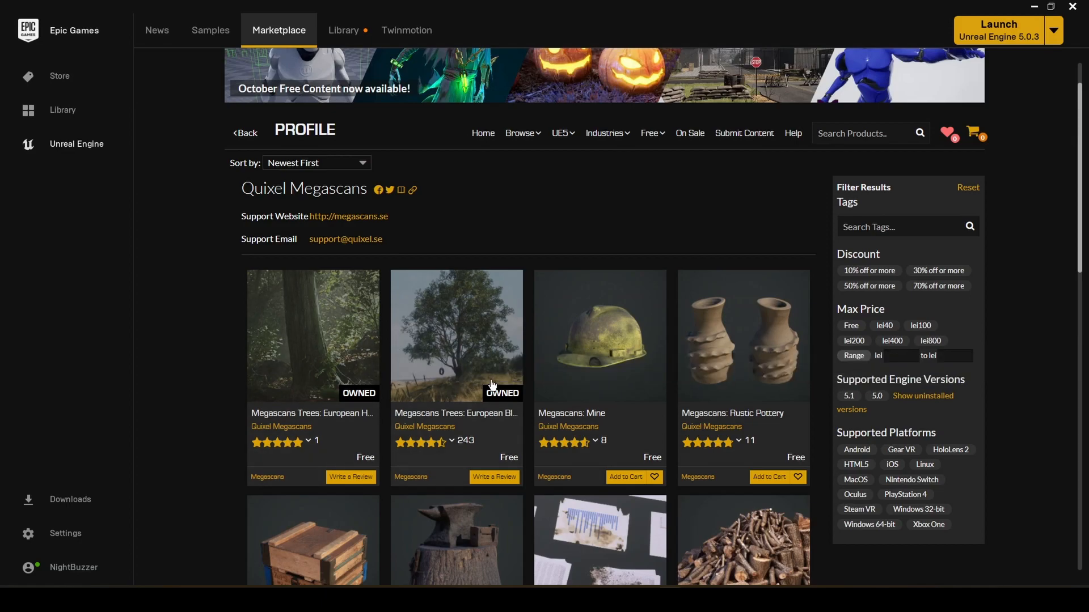
Show the Library of installed engines and projects and scroll to MyProject
click(342, 30)
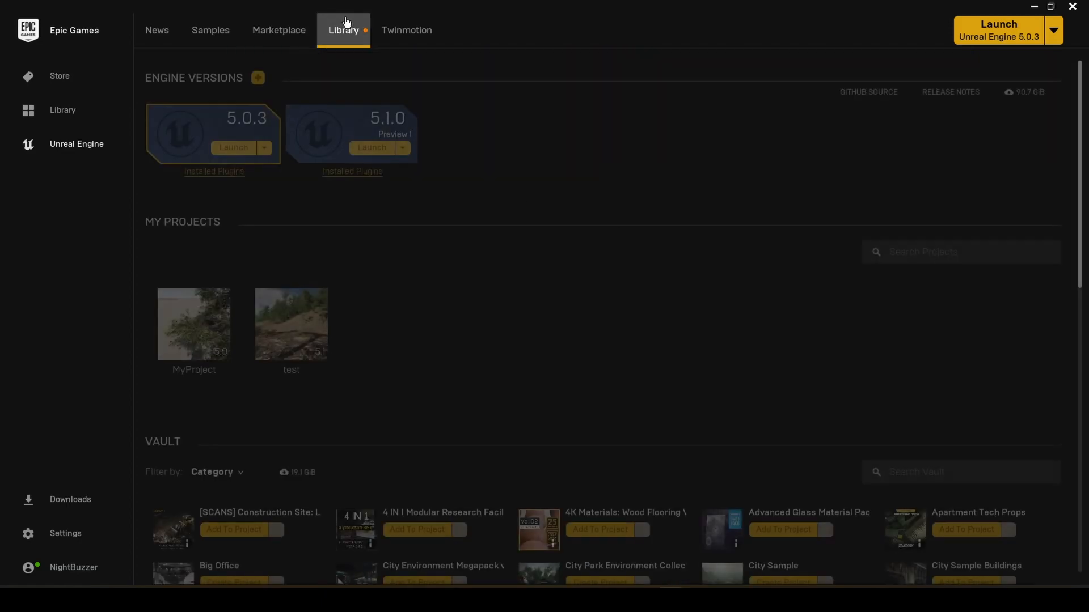
scroll(down, 3)
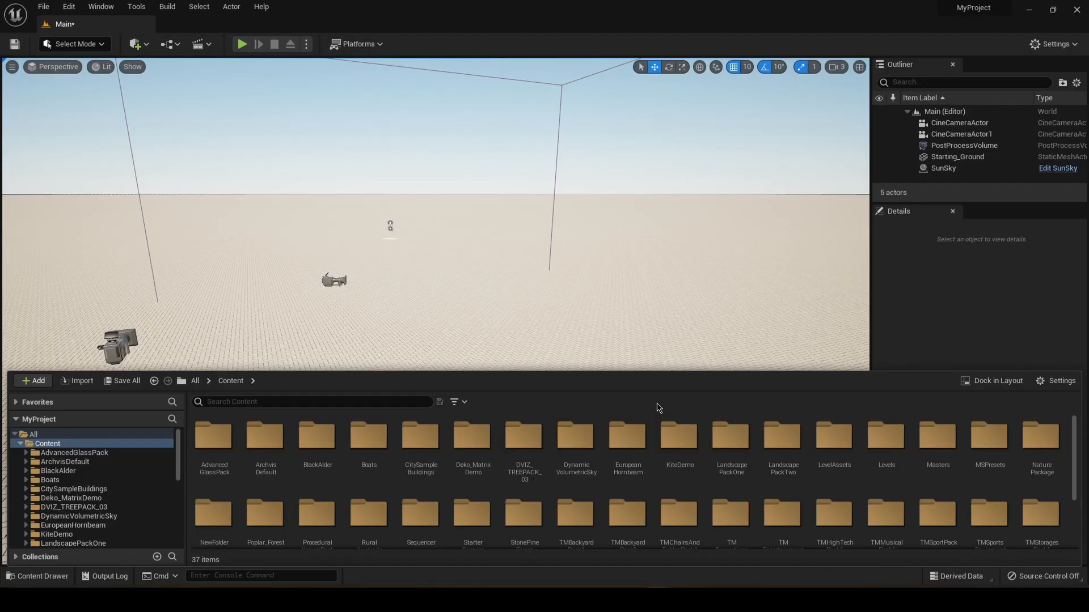
mouse_move(316, 444)
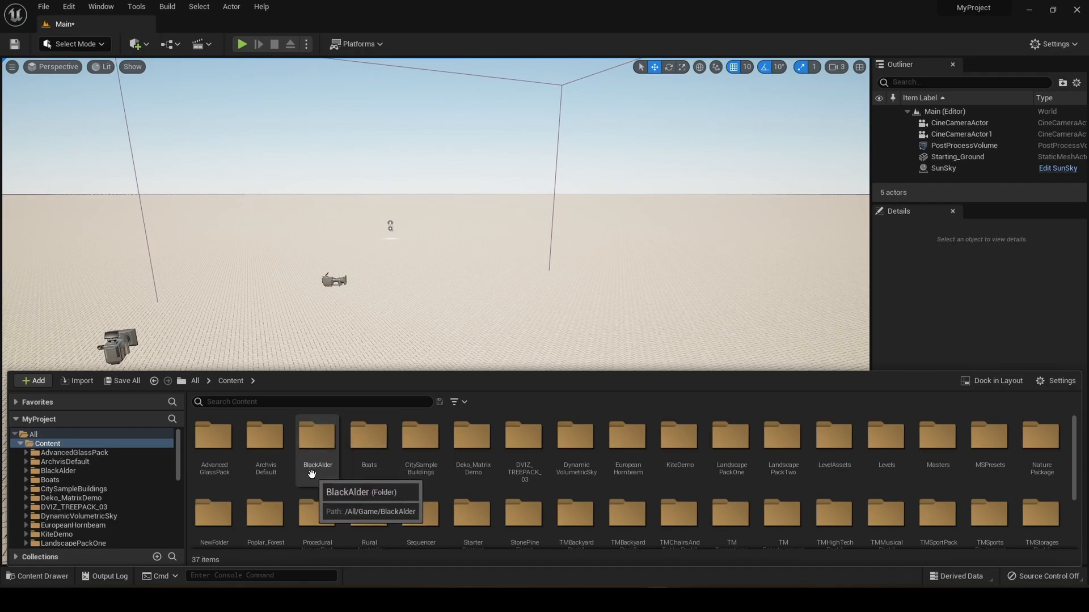
mouse_move(624, 419)
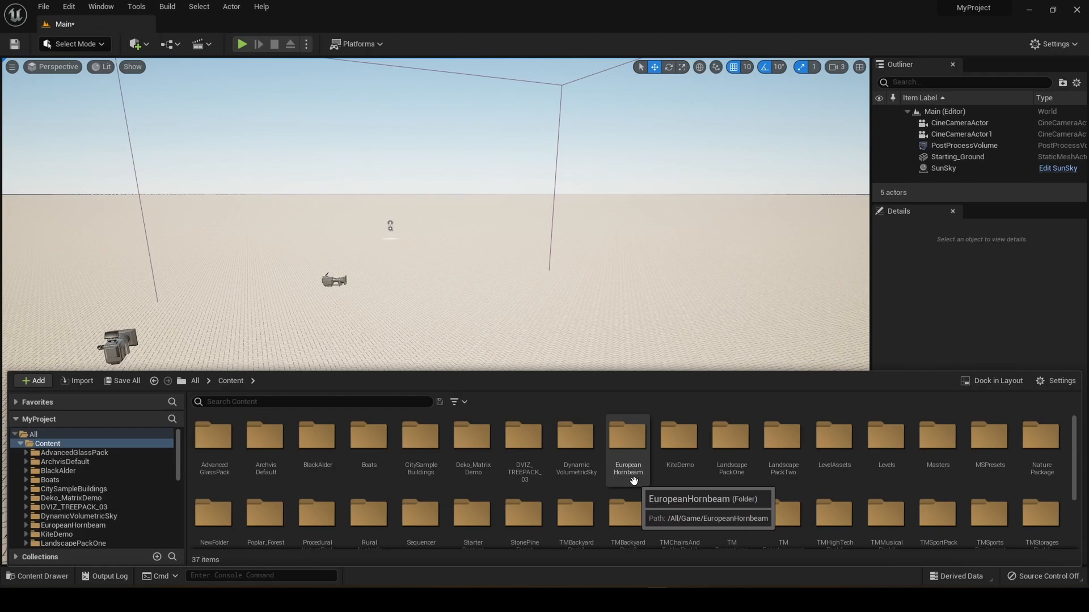
mouse_move(619, 415)
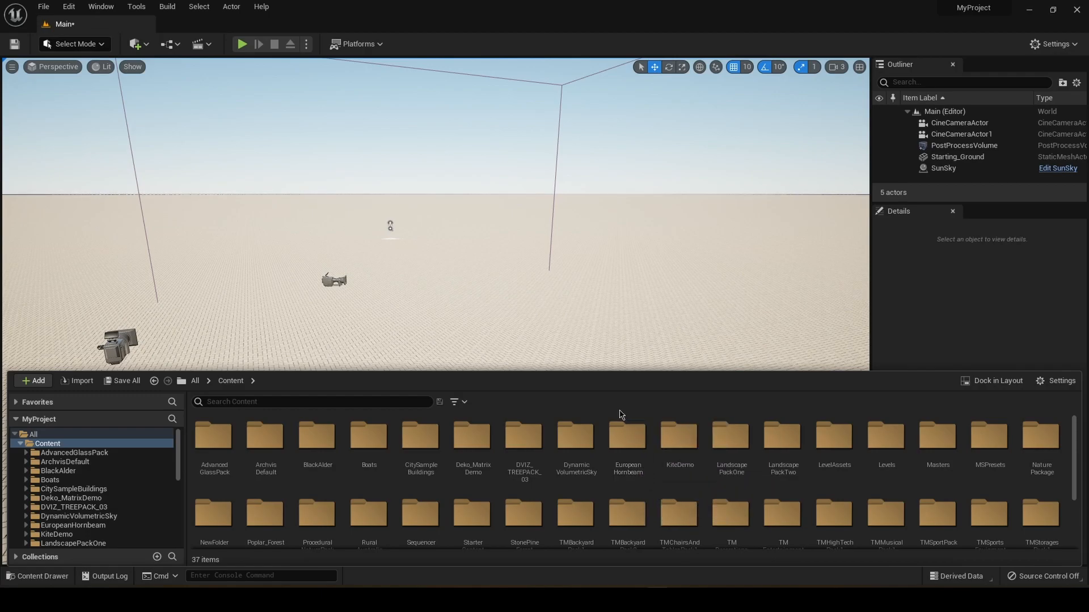
mouse_move(326, 413)
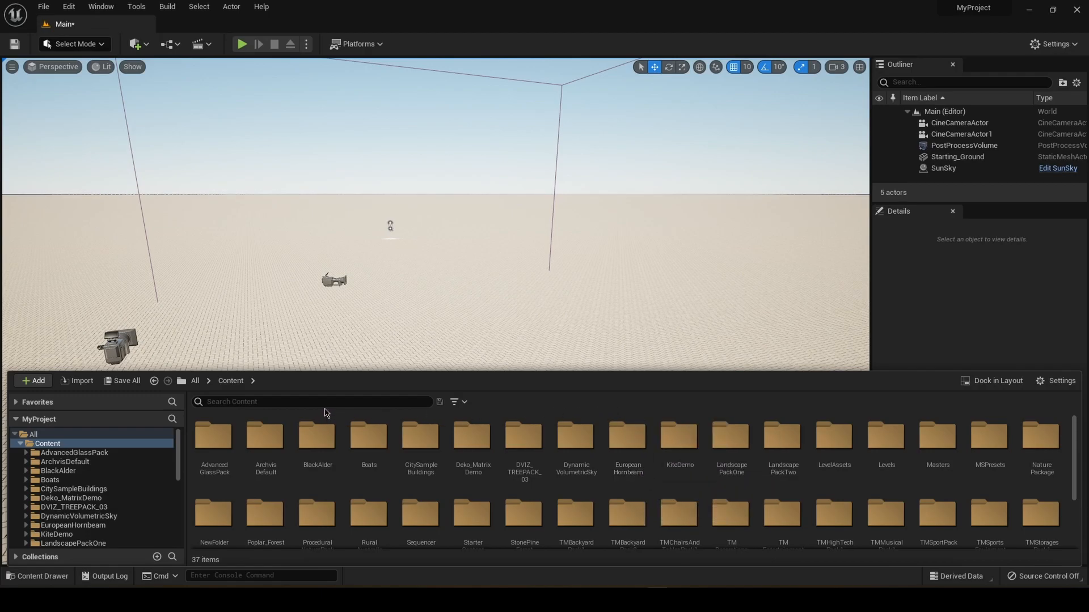
Select the BlackAlder folder in MyProject's Content Drawer
click(316, 435)
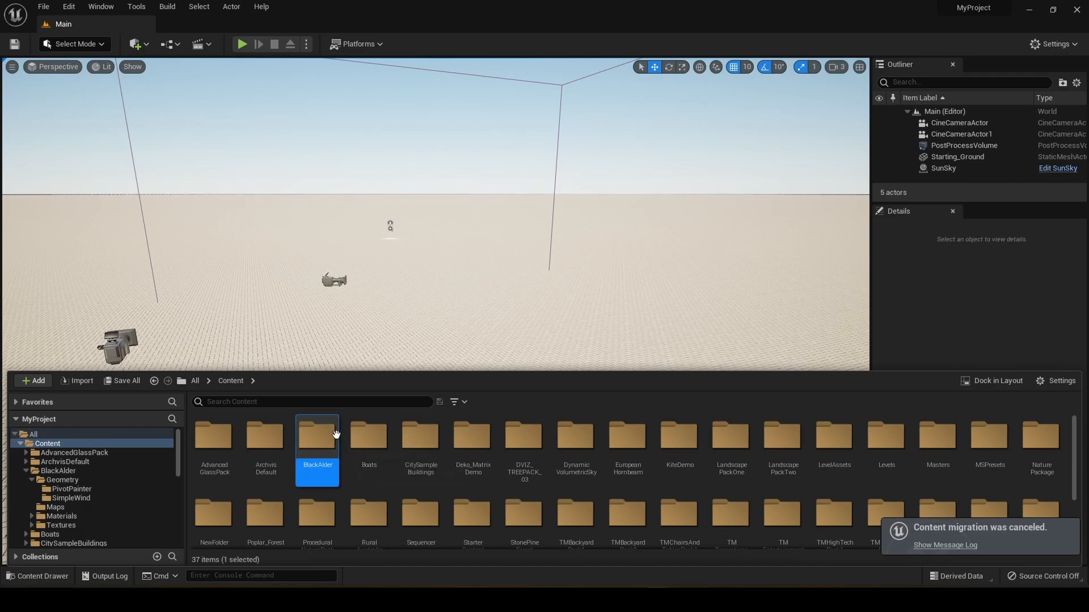
Migrate the BlackAlder folder and accept its asset report
right_click(316, 438)
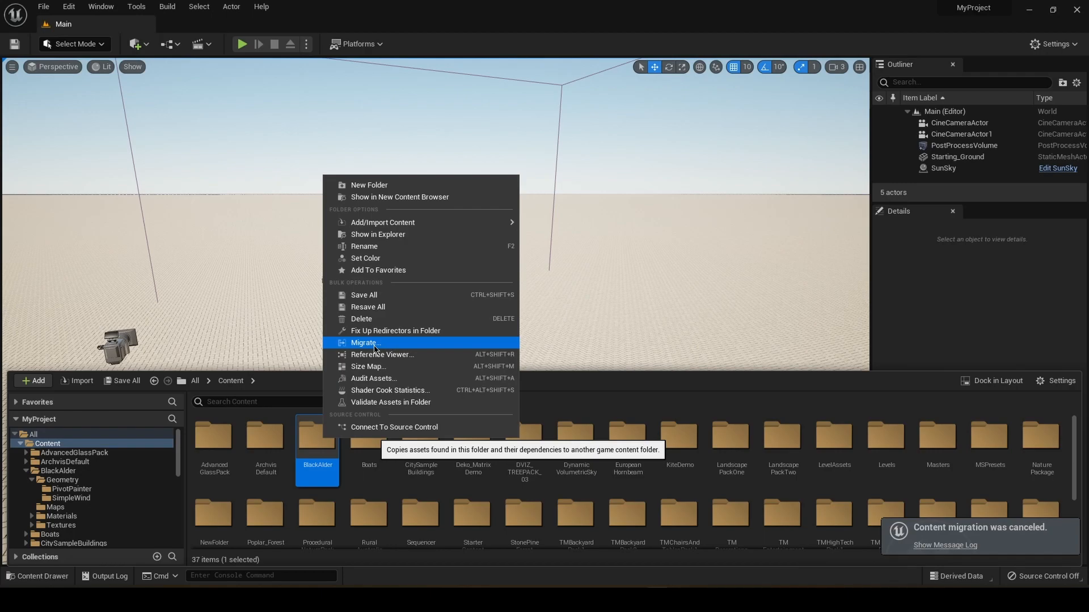
click(365, 342)
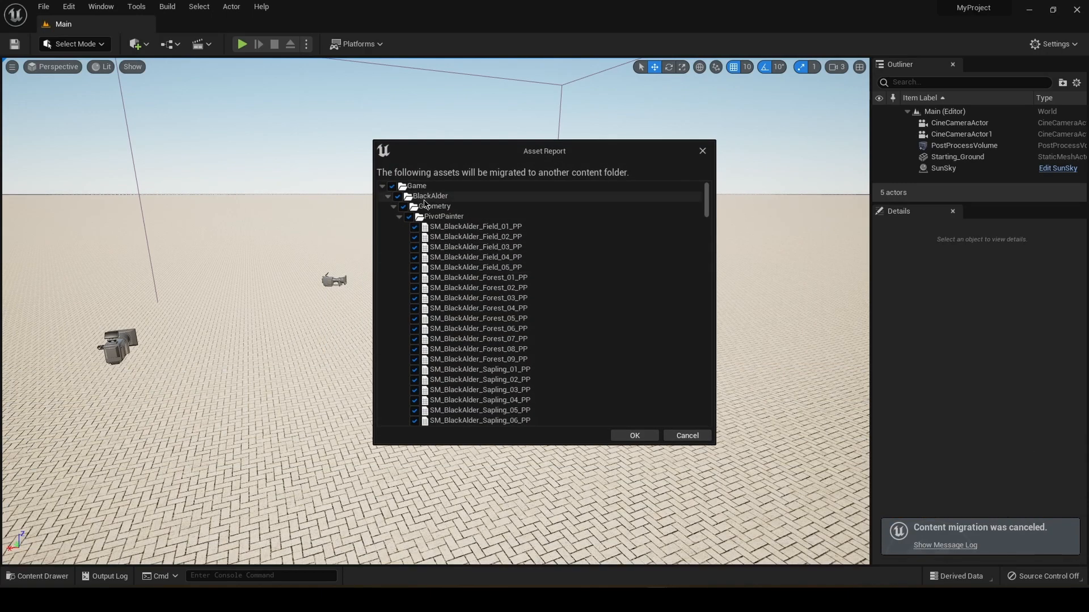
scroll(down, 3)
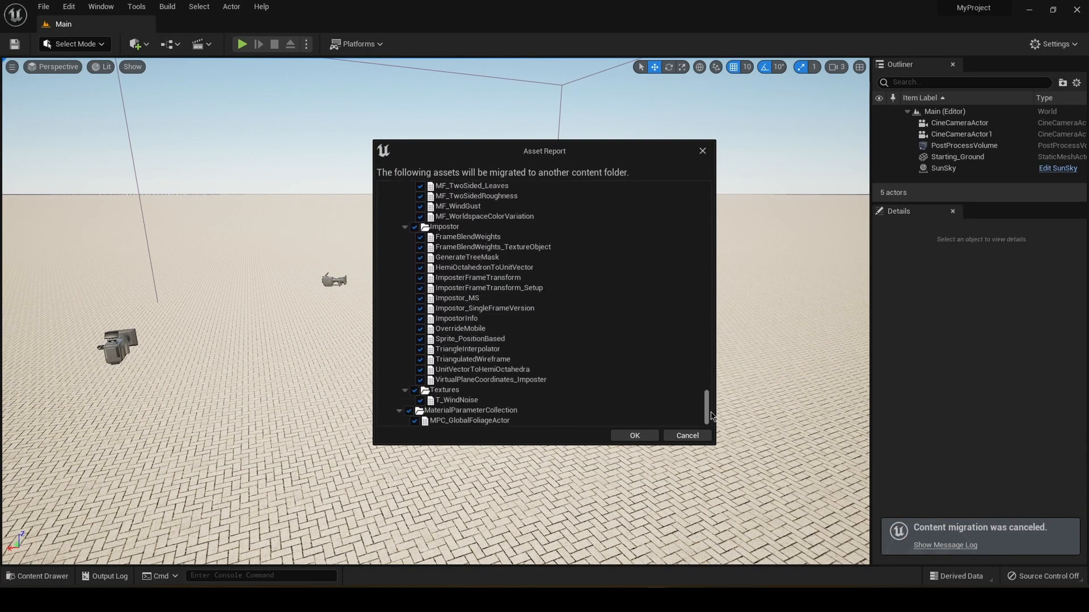
mouse_move(613, 438)
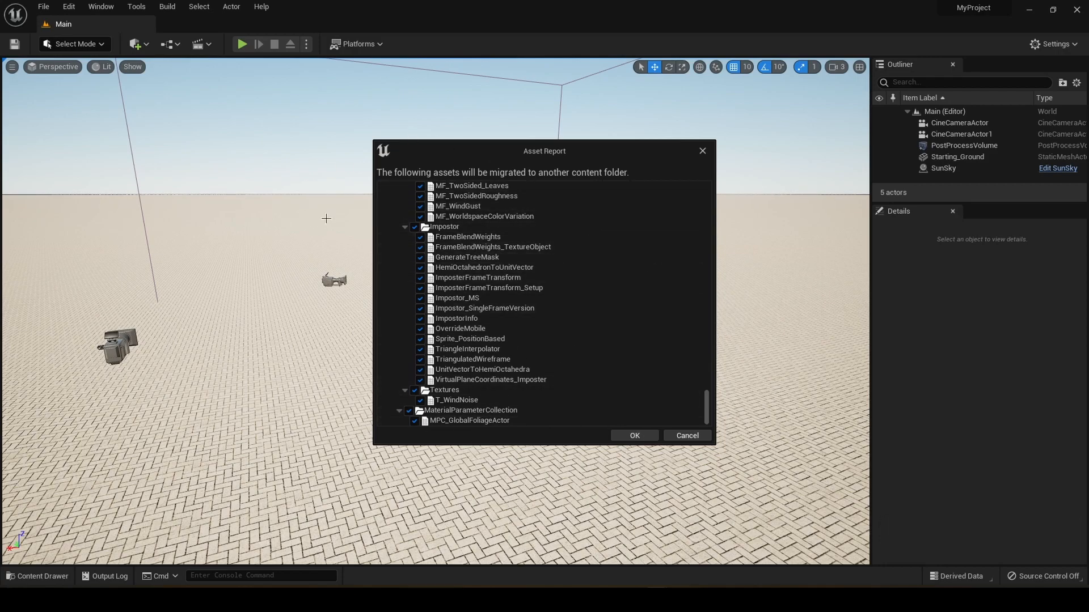
click(633, 436)
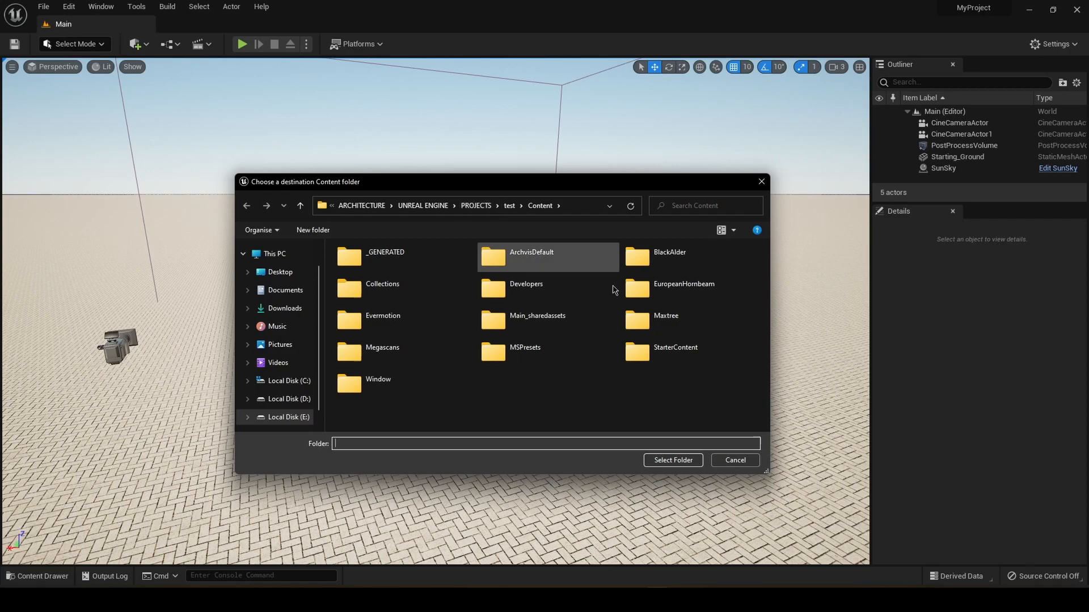
Choose the test project's Content folder as the migration destination
click(670, 459)
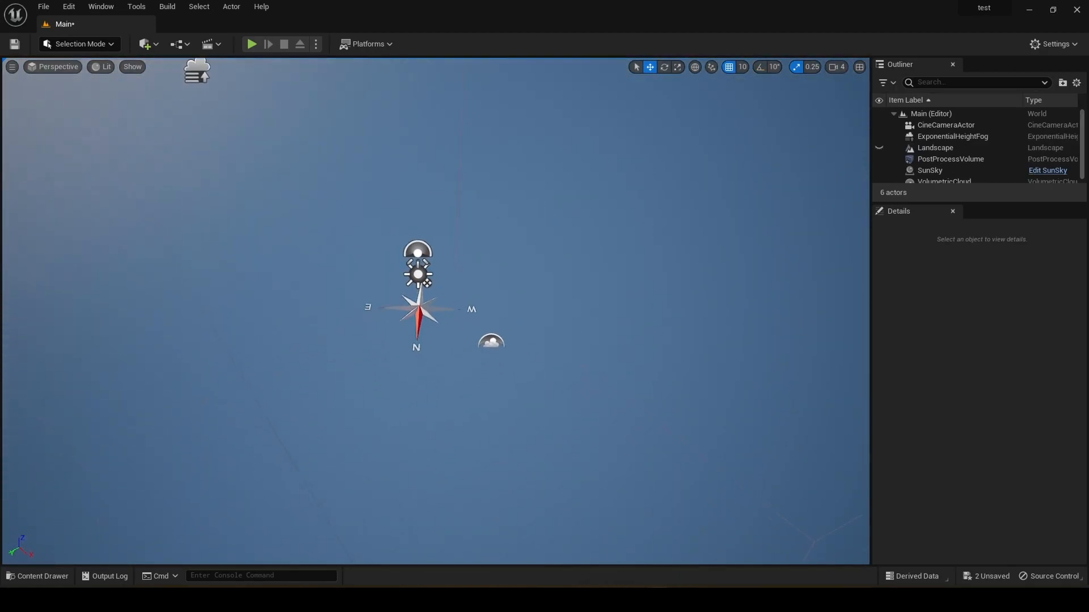
Browse the test project's Content Drawer to BlackAlder > Geometry > PivotPainter
click(36, 576)
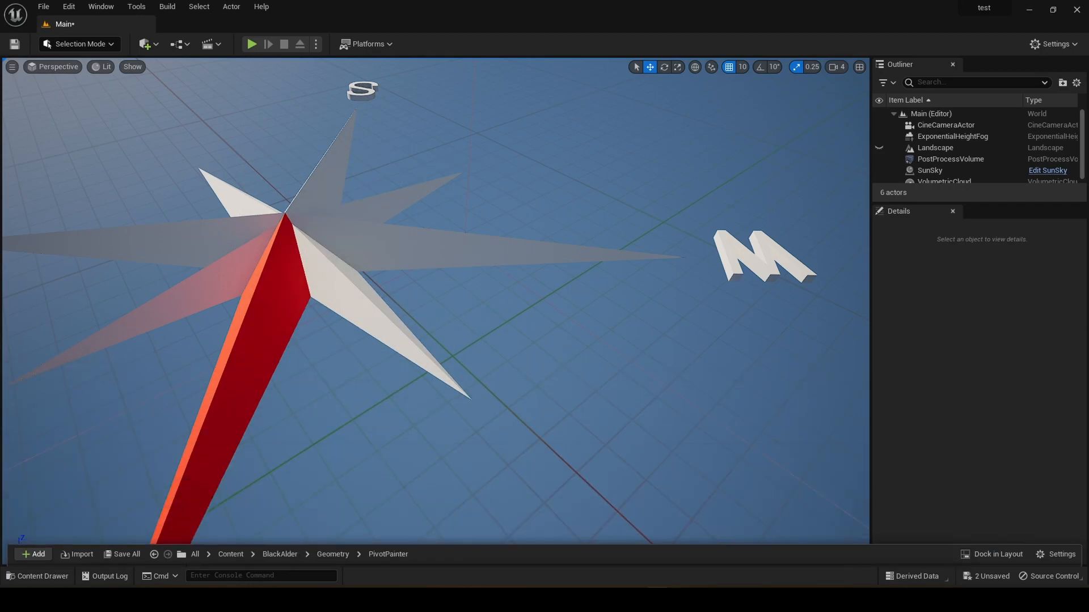
click(42, 576)
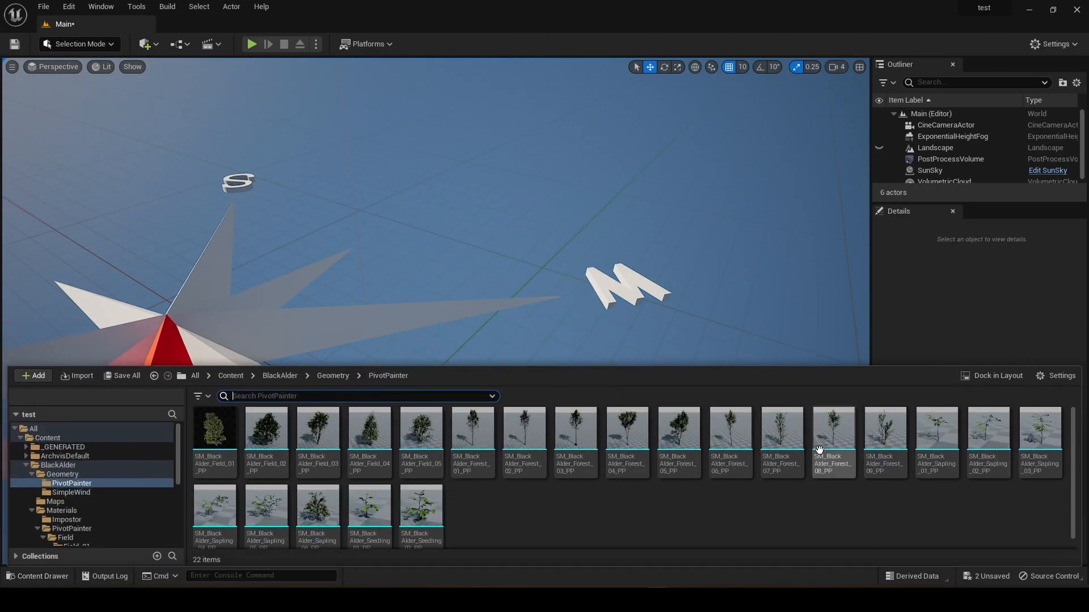
mouse_move(884, 437)
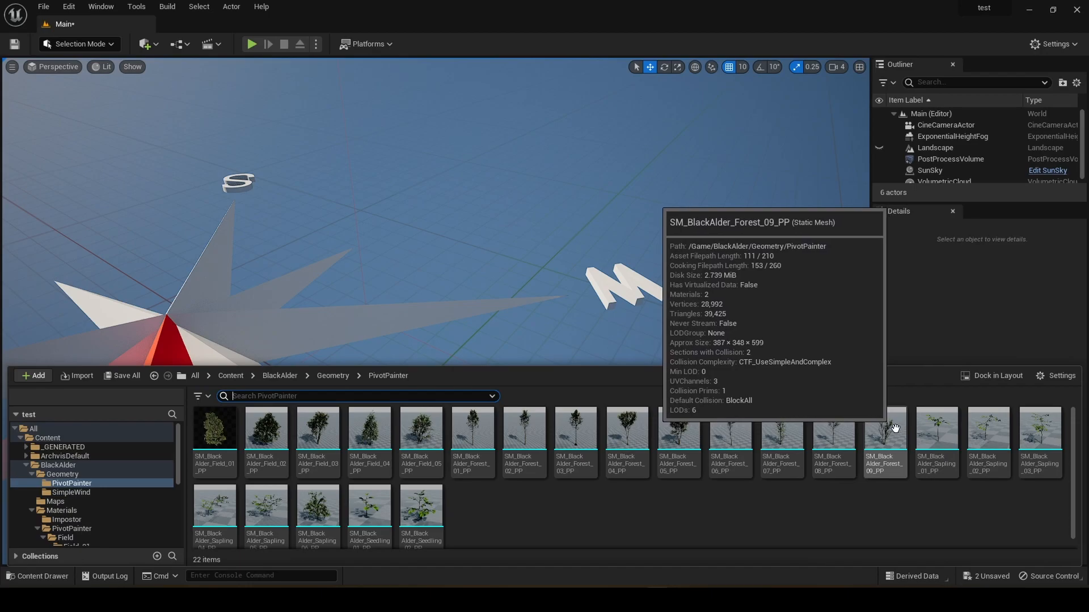
Place SM_BlackAlder_Forest_09_PP in the level and return to the Black Alder mesh list
click(884, 428)
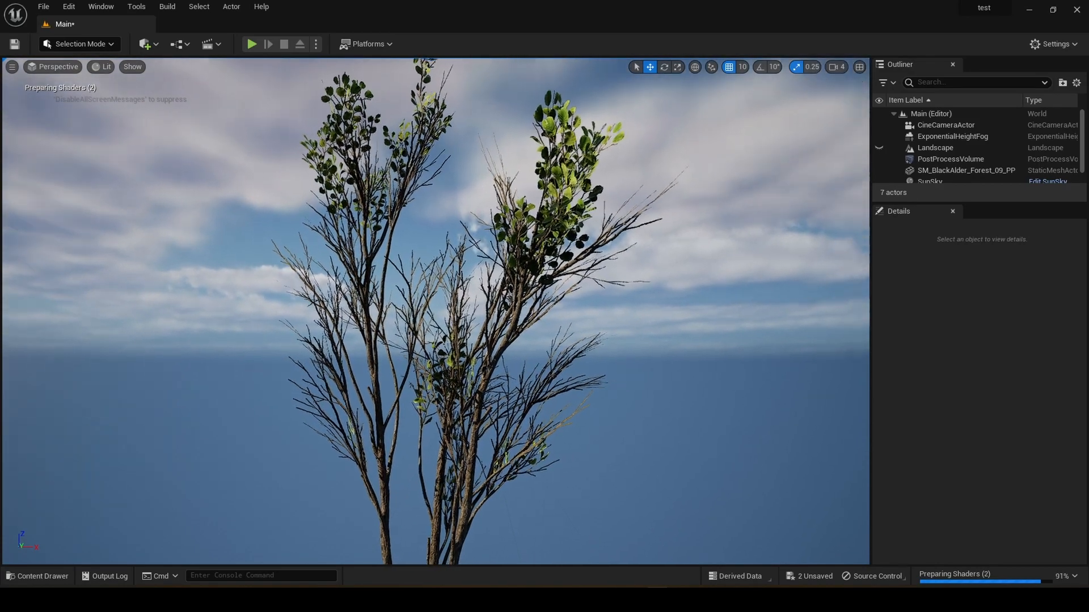
click(836, 67)
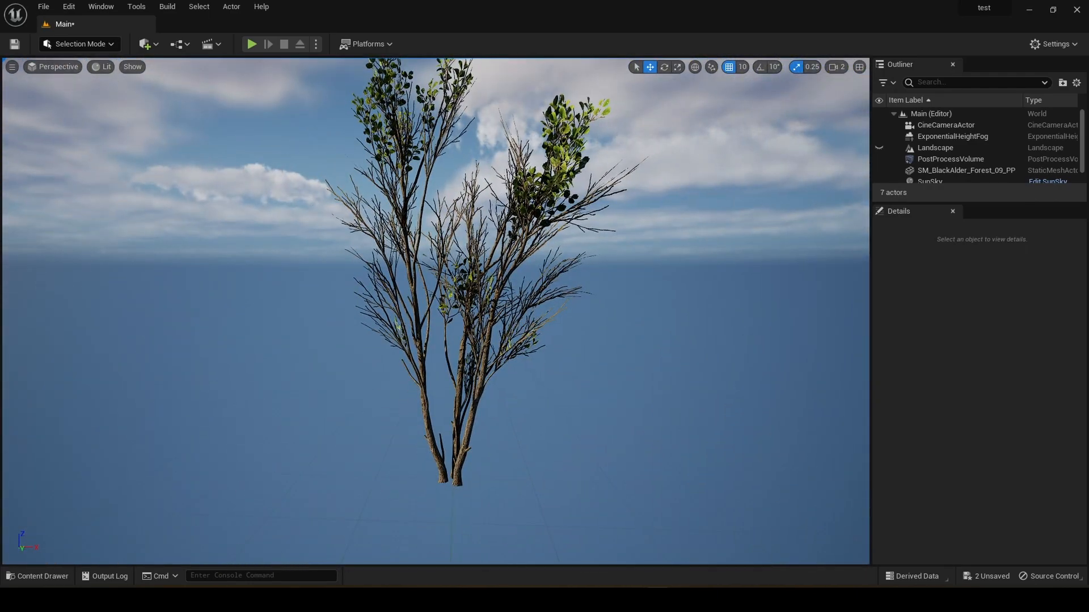
click(42, 578)
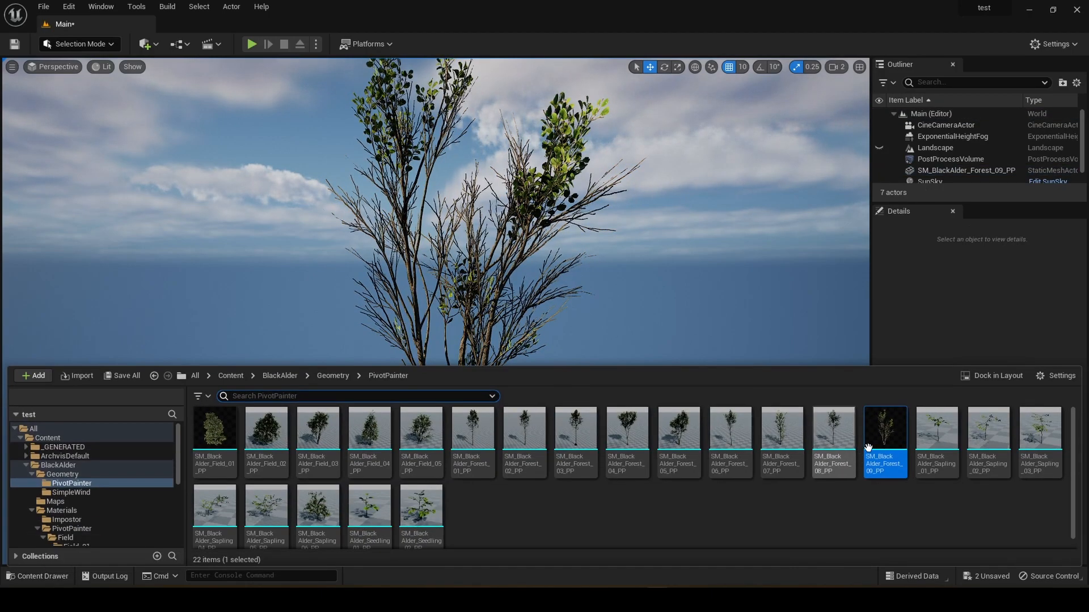
Edit the SM_BlackAlder_Forest_09_PP mesh in a maximized mesh editor
double_click(885, 427)
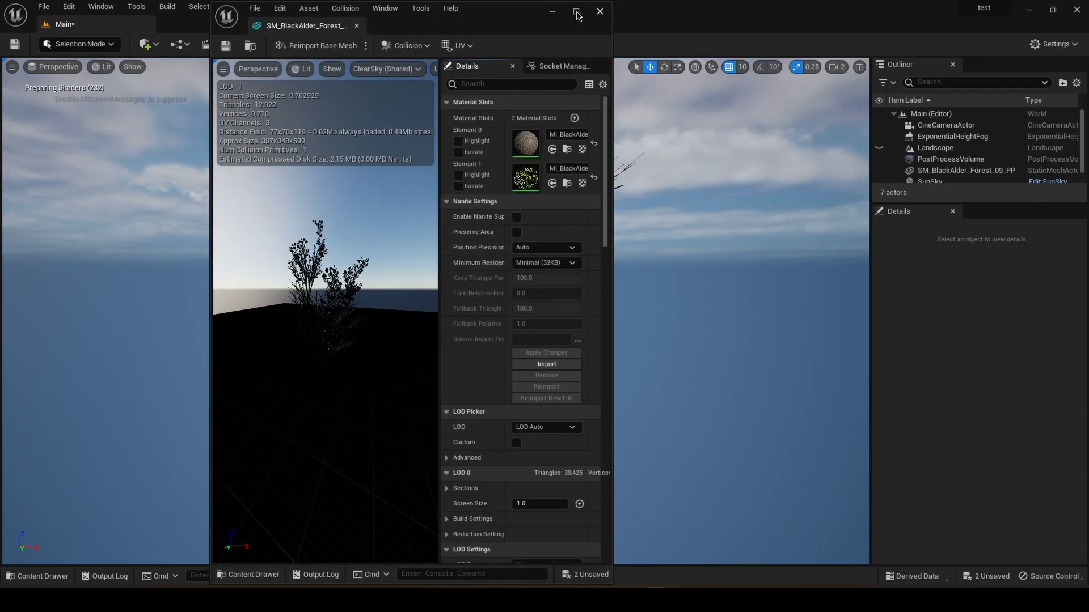
click(576, 12)
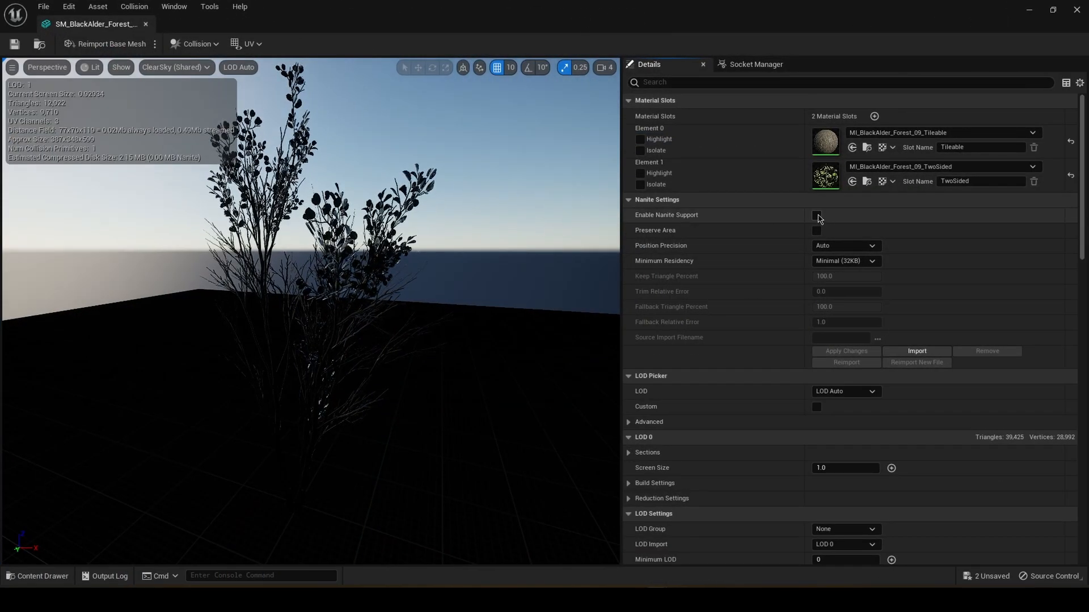
Enable Nanite Support with Preserve Area and Fallback Relative Error 0, then apply changes
click(817, 215)
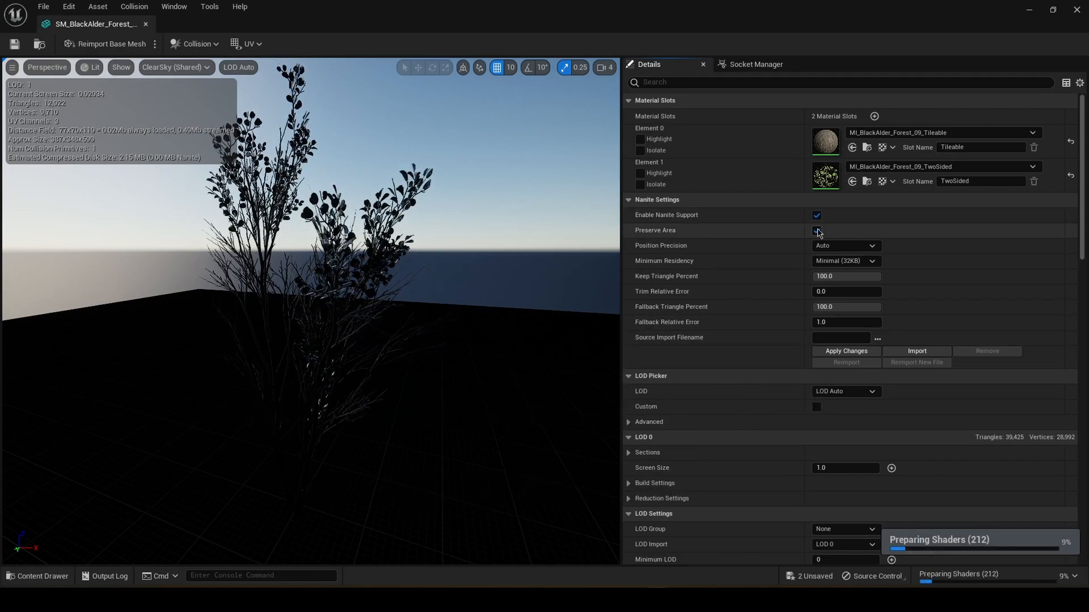
click(817, 230)
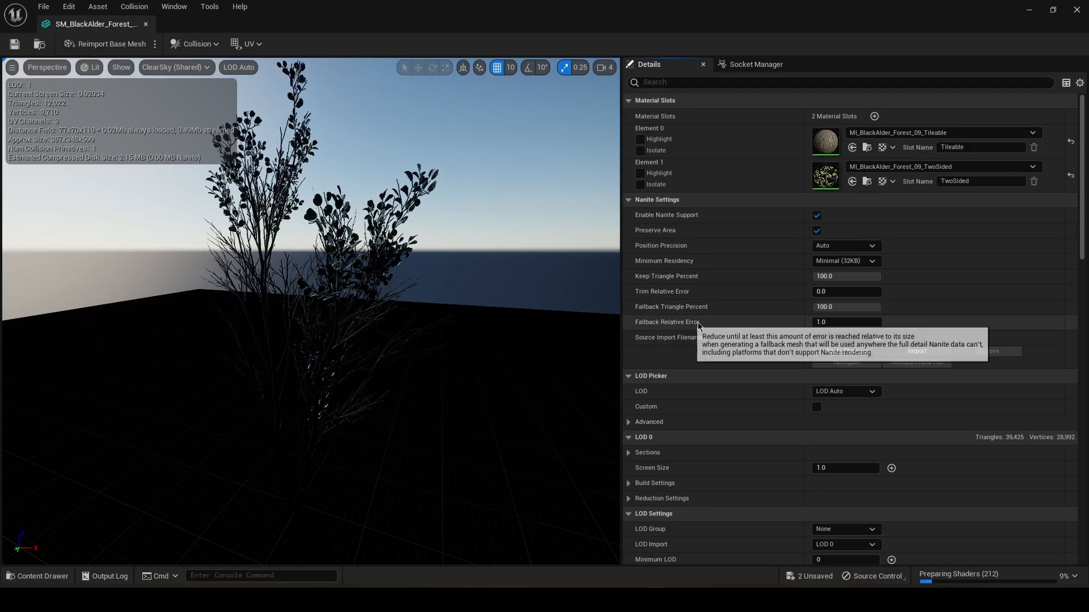
click(846, 321)
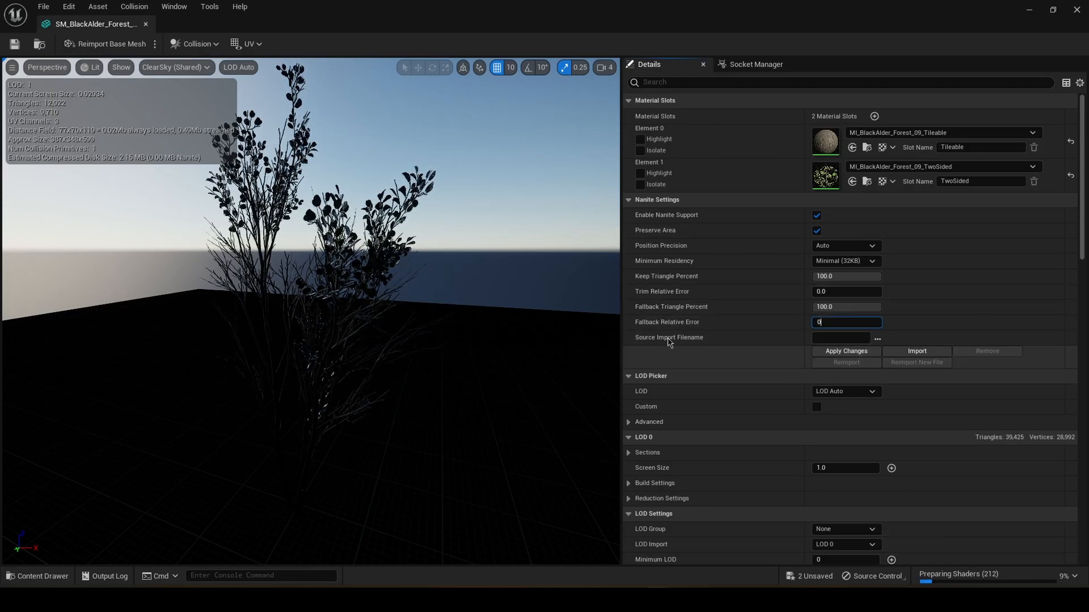
click(845, 351)
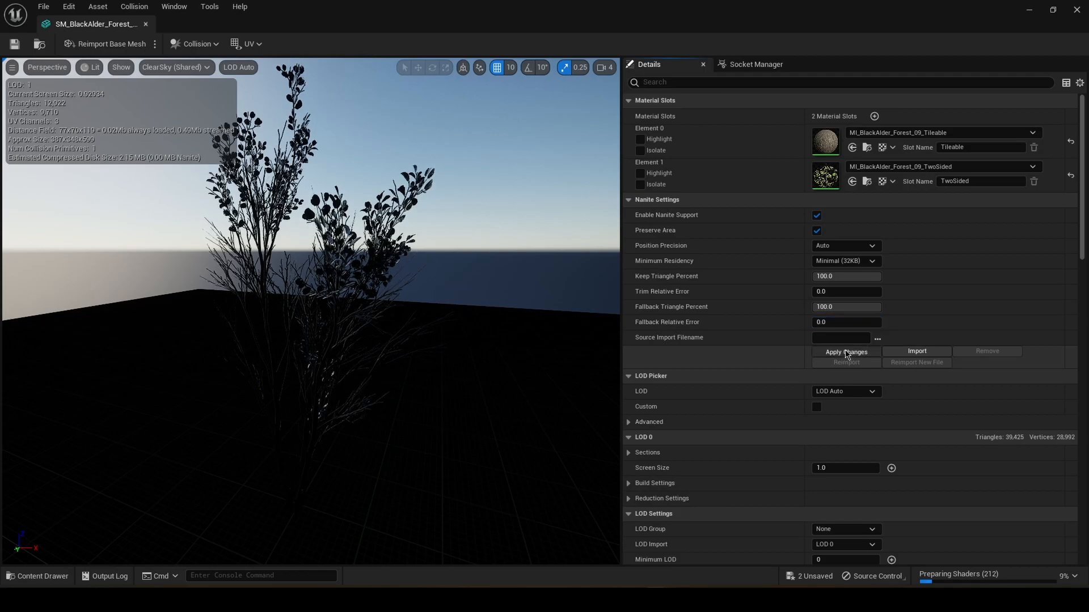
click(845, 352)
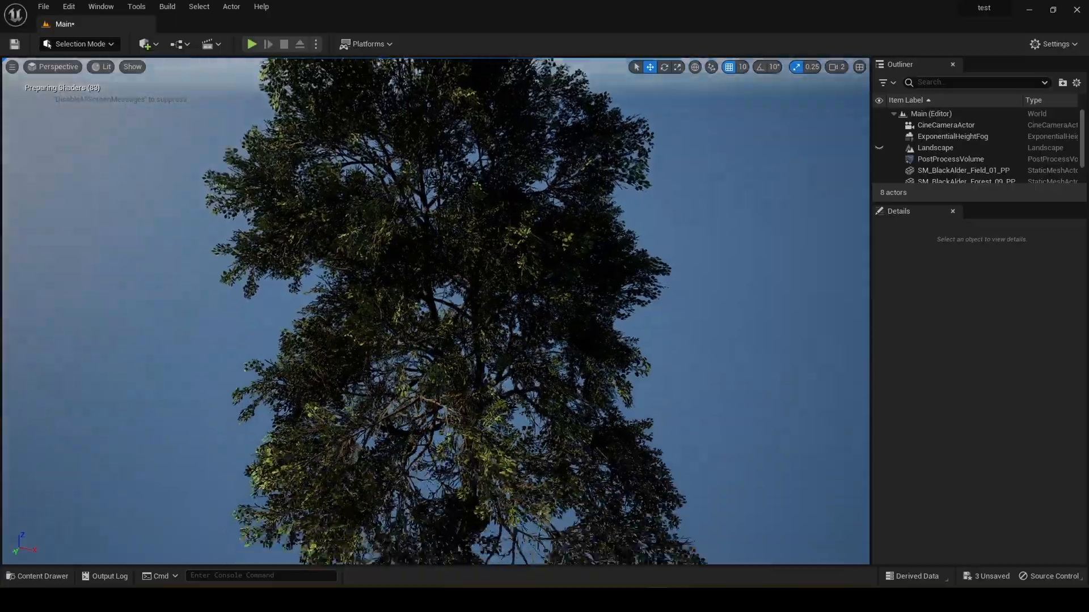
Select the Field 01 black alder's MI_BlackAlder_Field_01 material instance
click(964, 170)
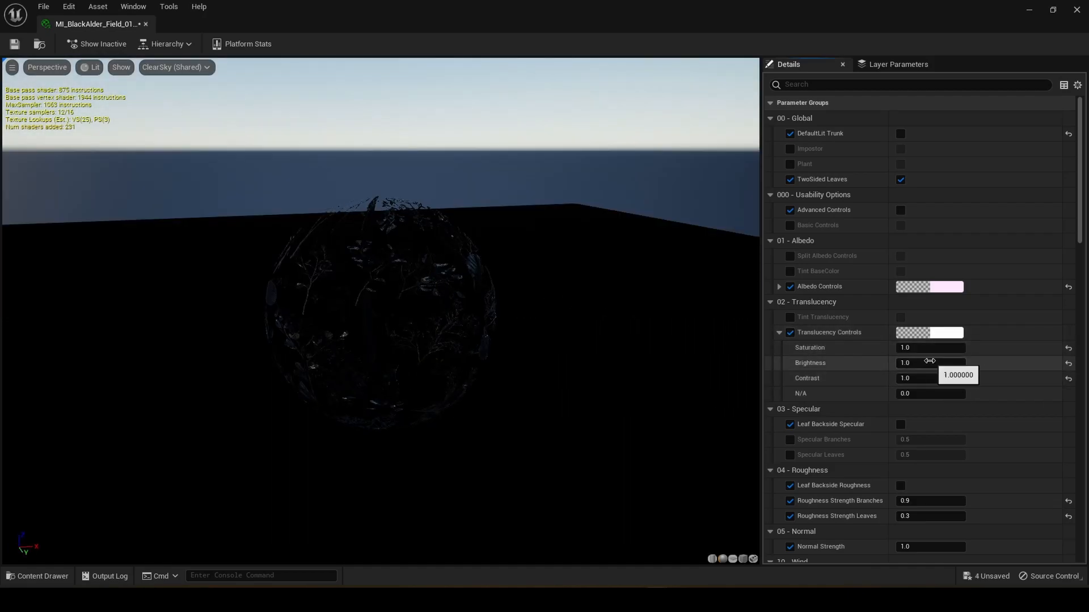
Set the leaf material's Translucency Brightness to 5 and return the viewport to Lit shading
text(5)
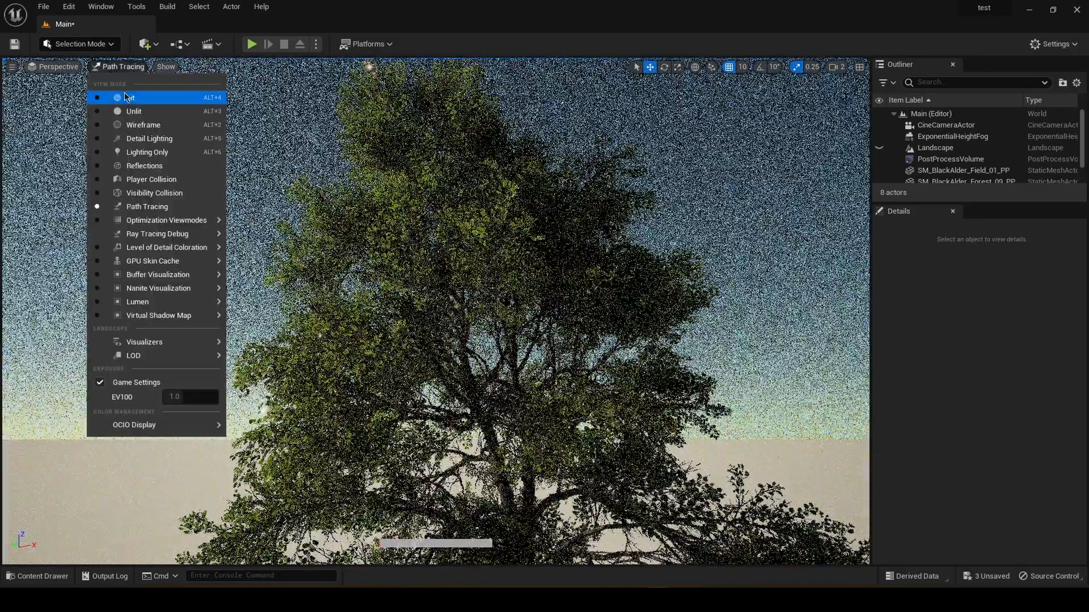
click(132, 98)
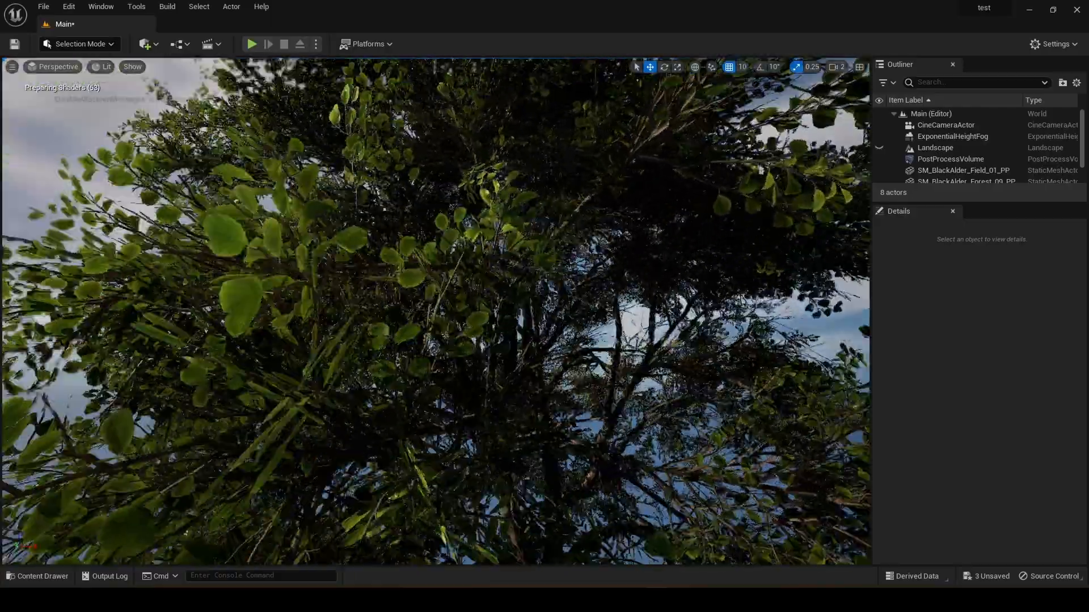
click(963, 170)
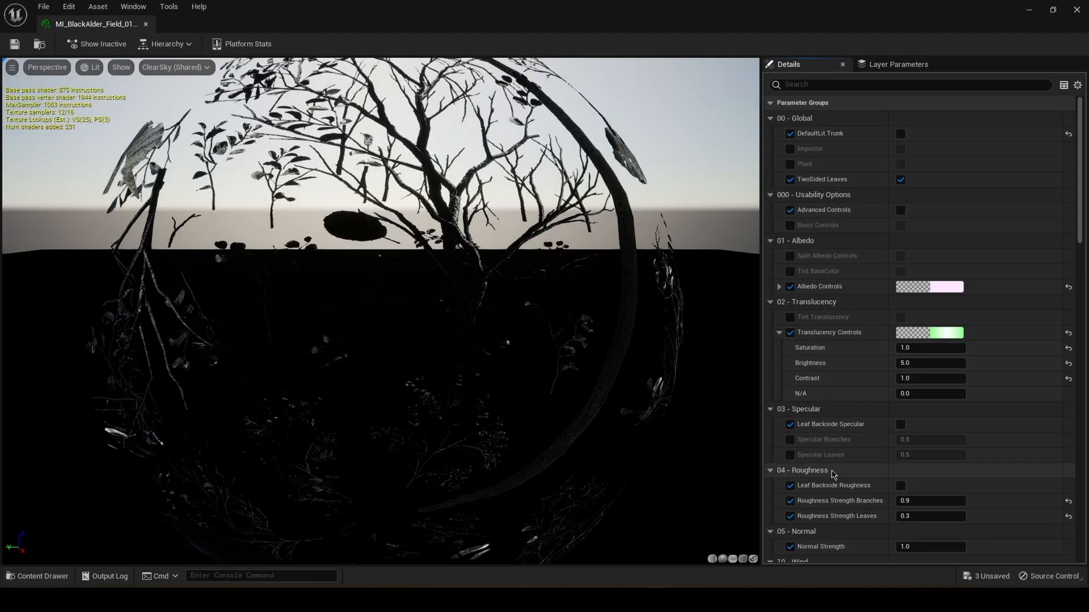
Raise the Field 01 leaf material's Translucency Brightness to 10.0
text(10.0)
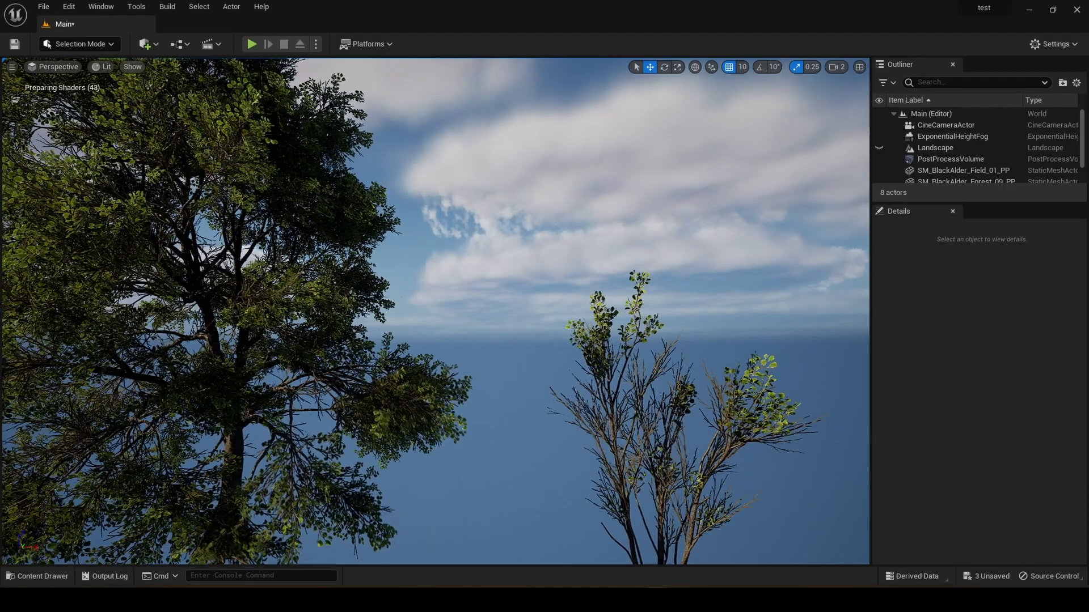
click(104, 67)
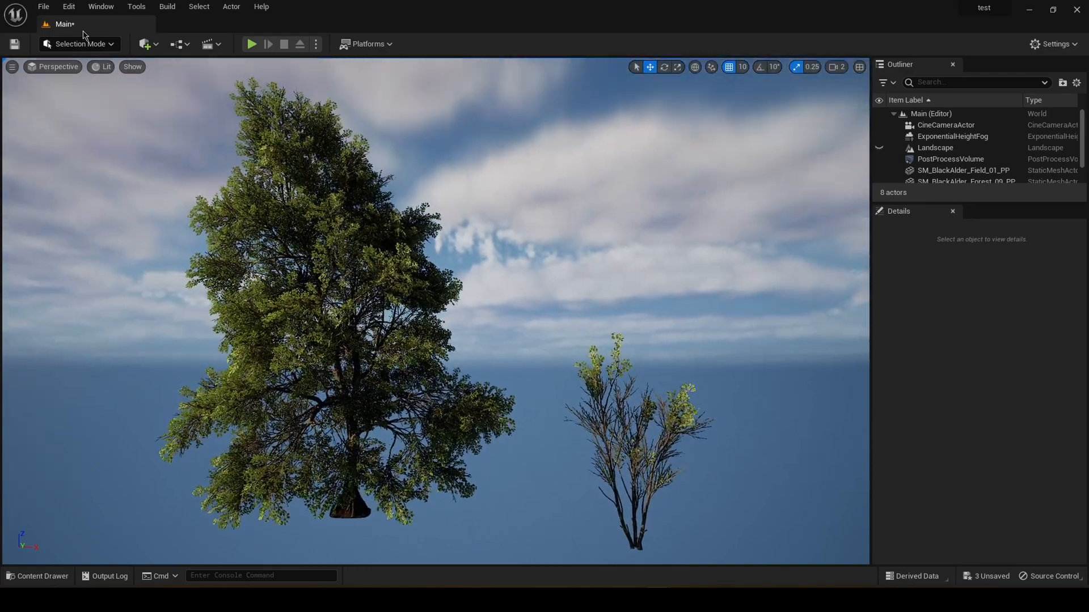
mouse_move(144, 44)
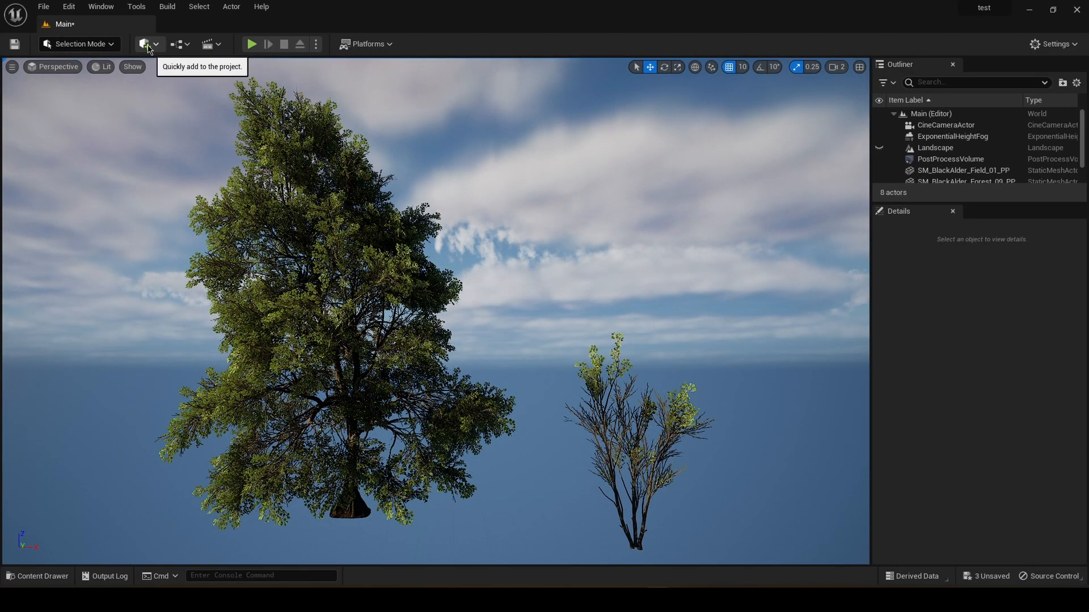
View the trunk as Nanite triangles, then return the level to Lit shading
click(102, 67)
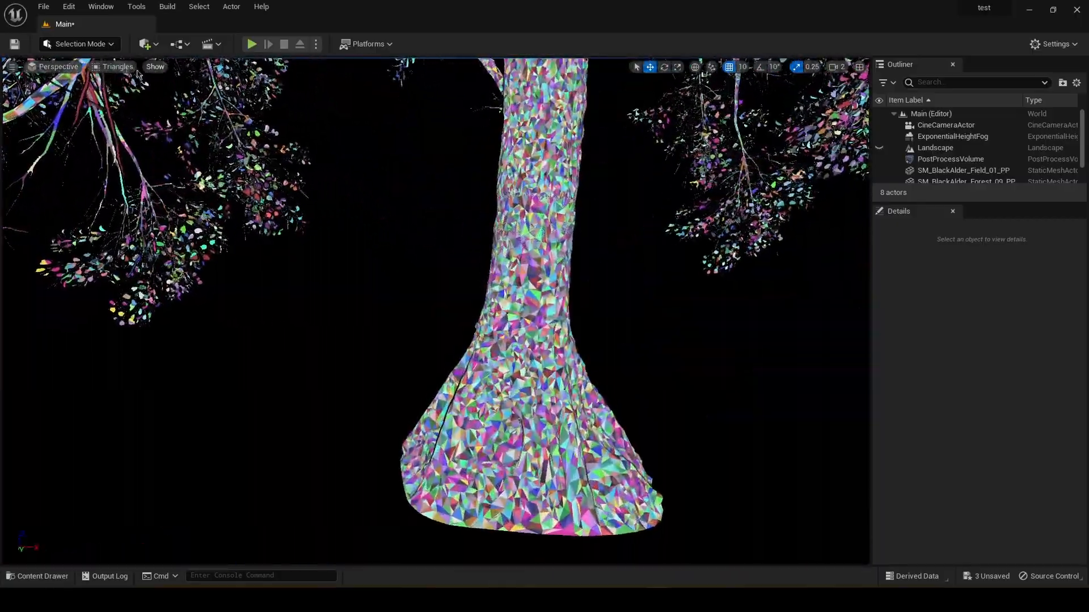
click(117, 67)
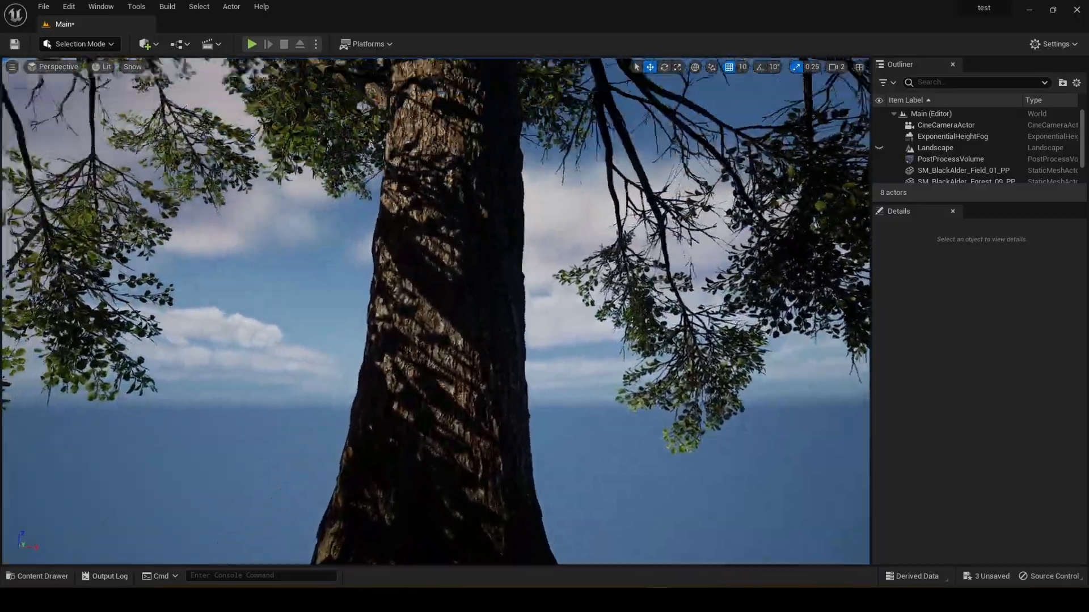